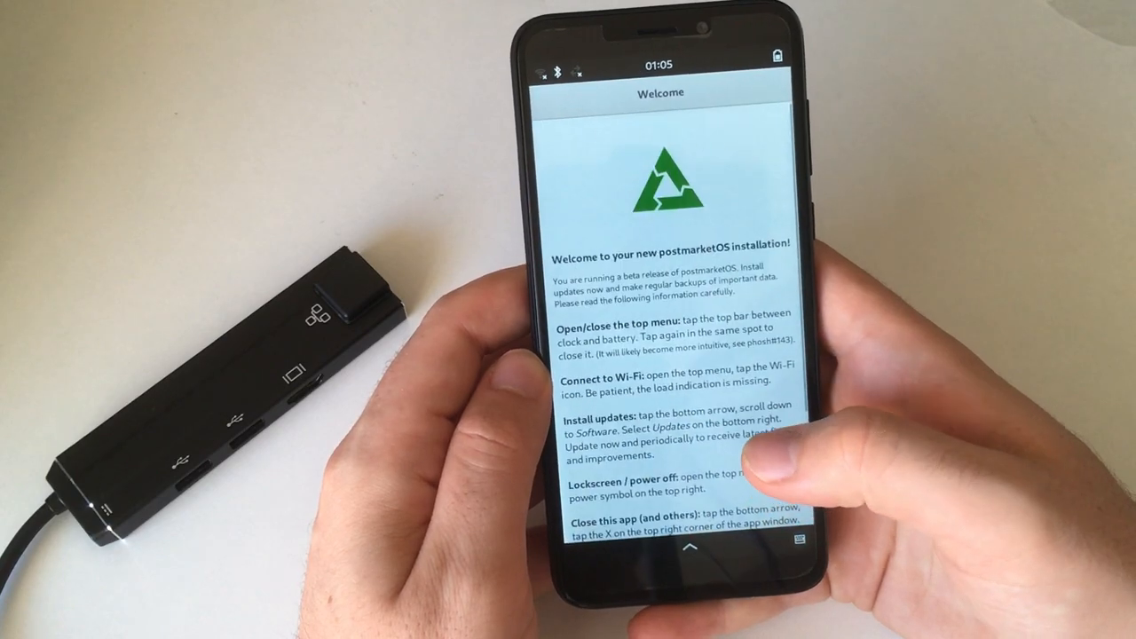
Connect the phone to a wireless network from the Visible Networks list in Wi-Fi settings
{"action": "scroll", "scroll_direction": "down", "scroll_amount": 3}
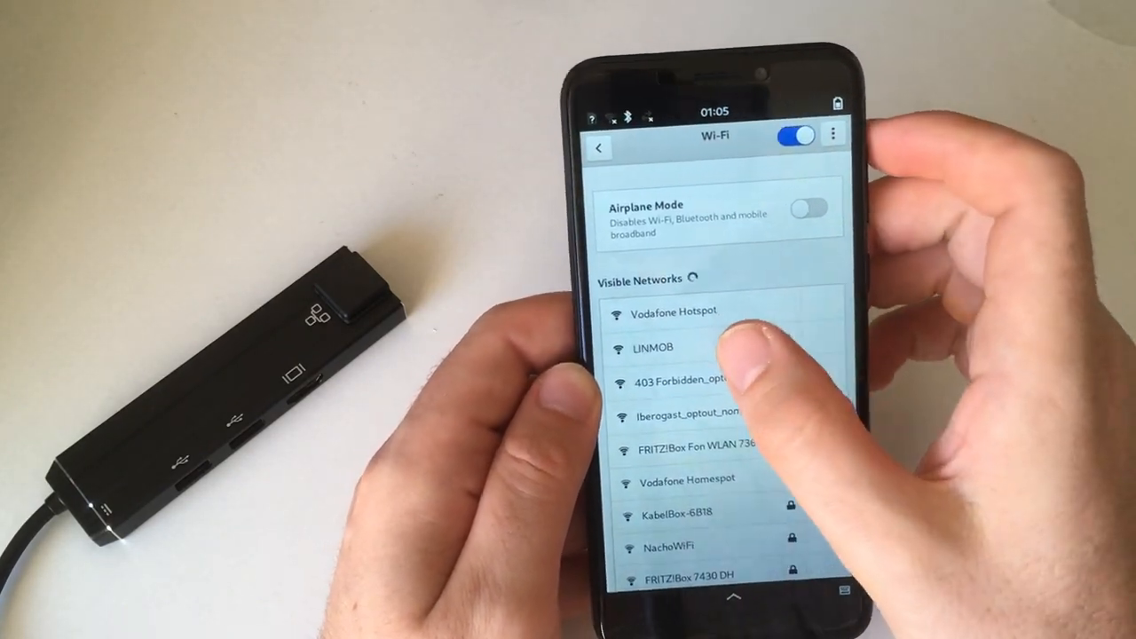
{"action": "left_click", "coordinate": [651, 347]}
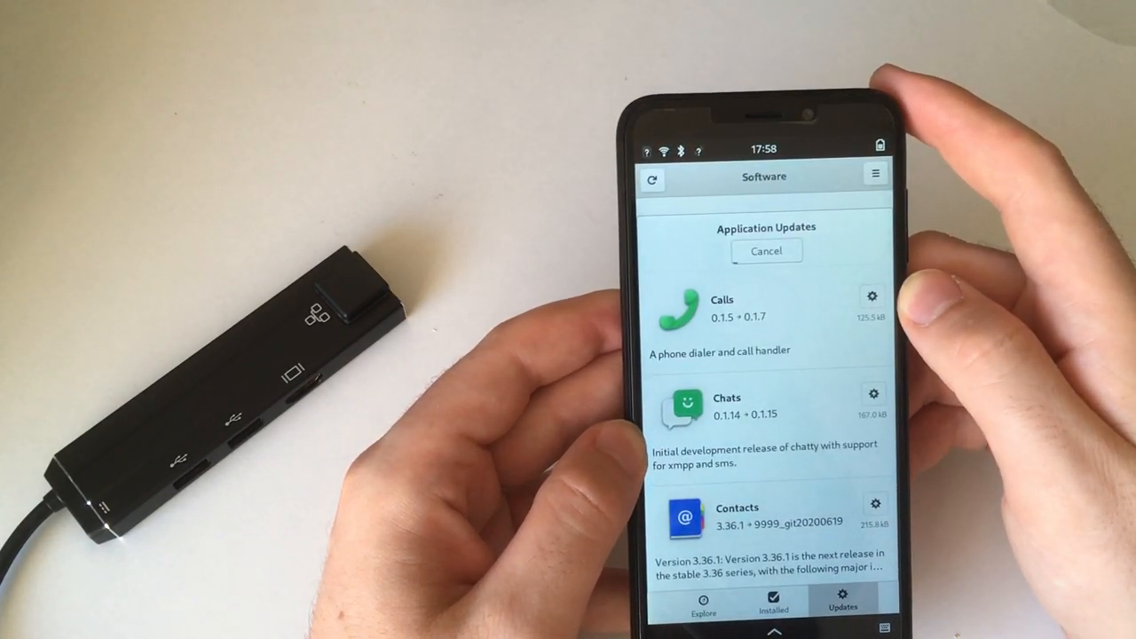
Scroll the Updates list to reveal the Extensions update from 3.36.2 to 3.36.6
{"action": "scroll", "scroll_direction": "down", "scroll_amount": 3}
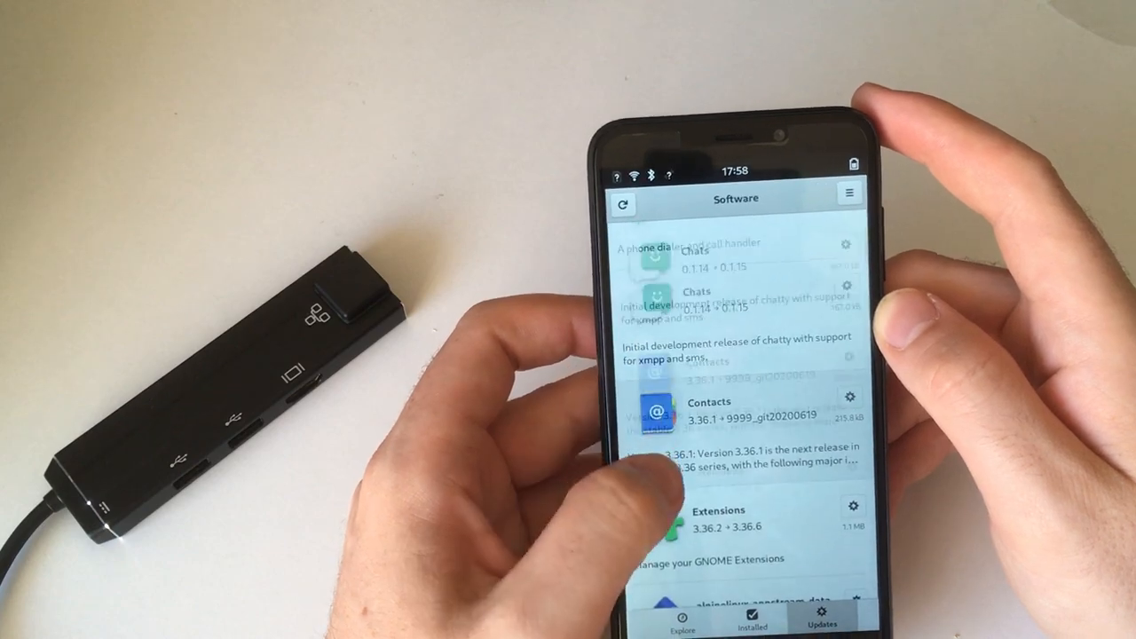